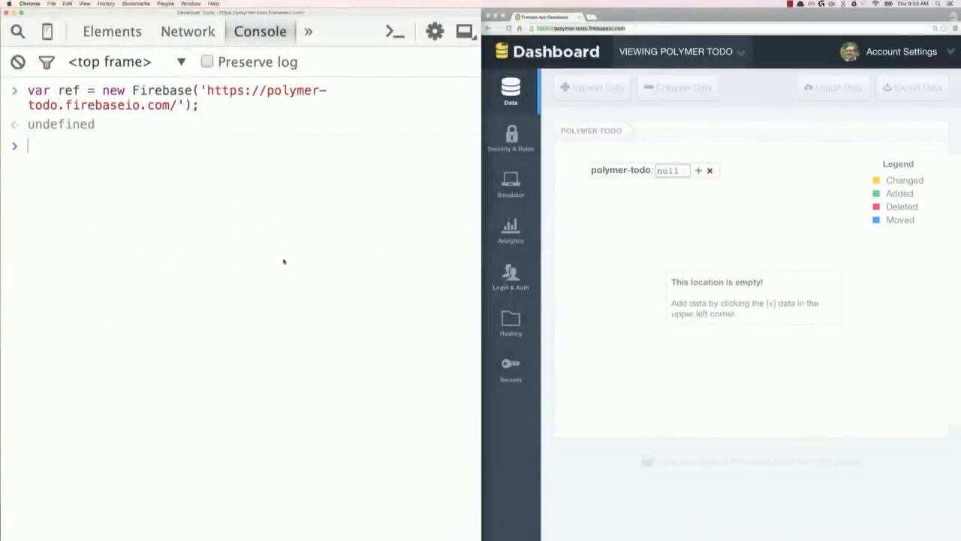
{"action": "mouse_move", "coordinate": [291, 263]}
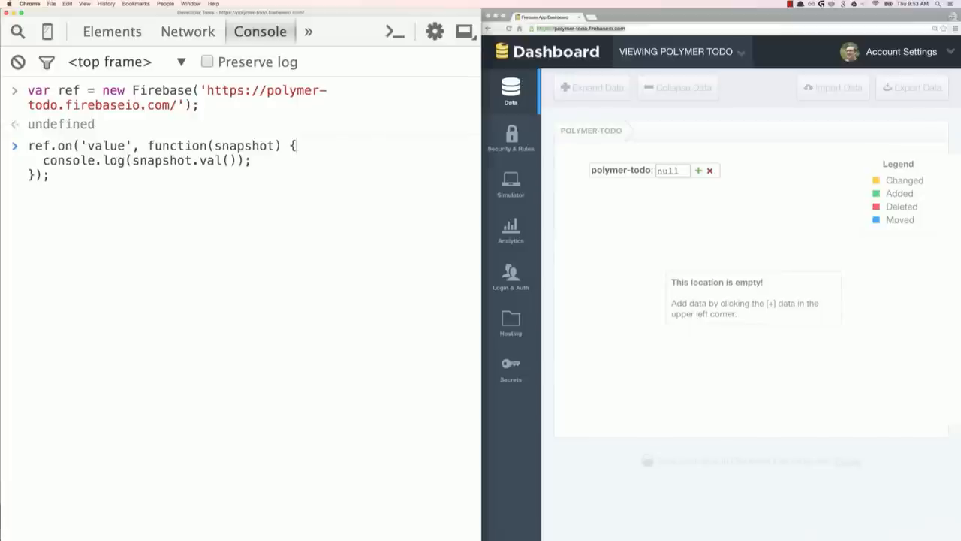
- Run ref.on('value', …) in the DevTools console so every snapshot value gets logged
{"action": "key", "text": "Return"}
{"action": "type", "text": "He"}
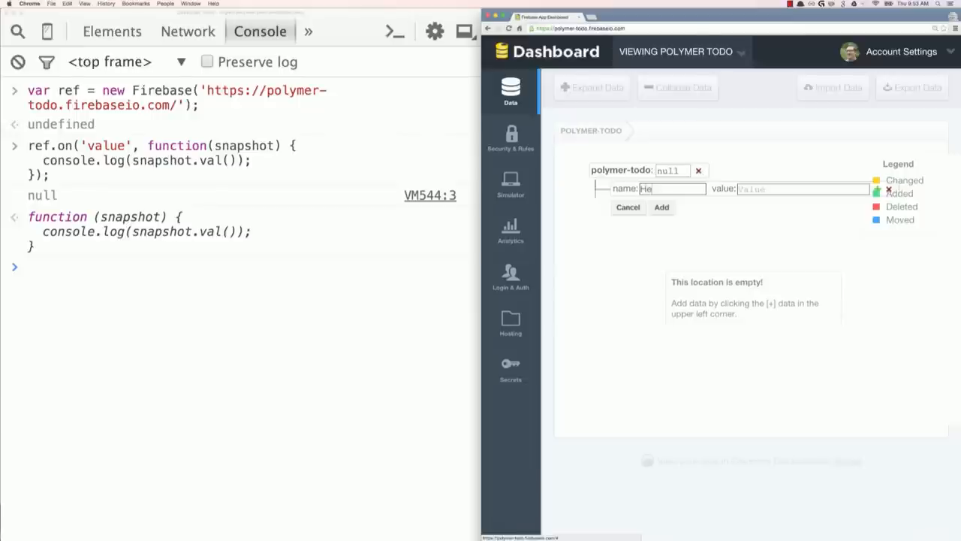
- Add Hello: World, Taco: Burrito and Foo: Bar under polymer-todo
{"action": "left_click", "coordinate": [661, 207]}
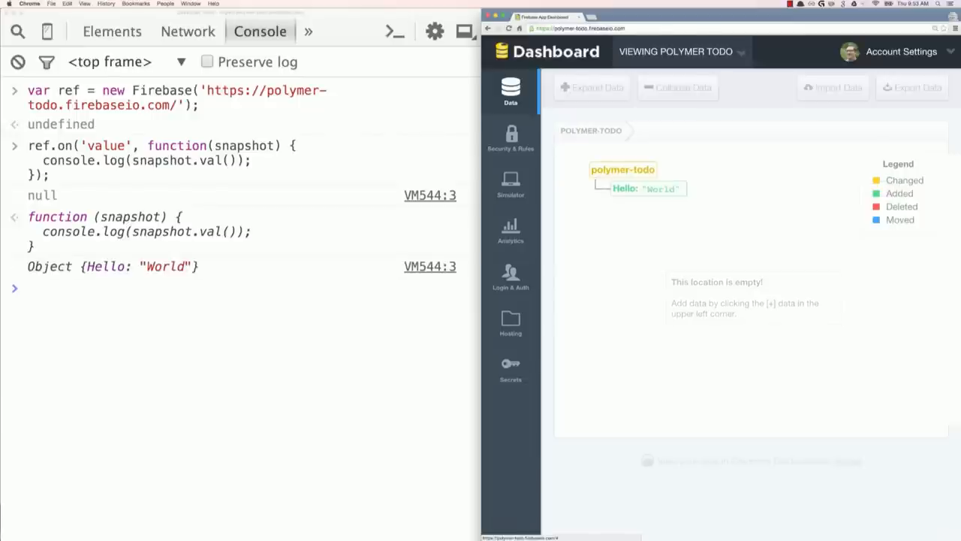
{"action": "mouse_move", "coordinate": [623, 169]}
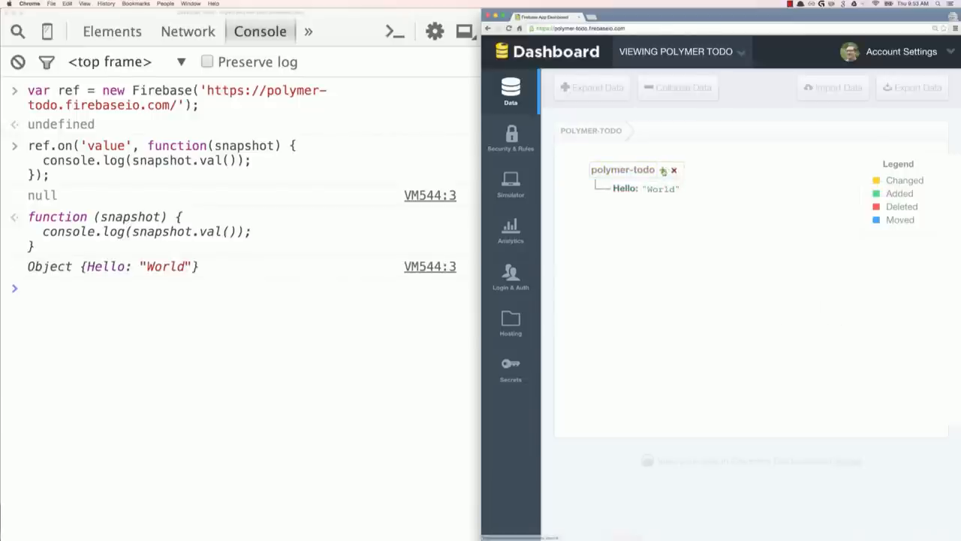
{"action": "left_click", "coordinate": [663, 171]}
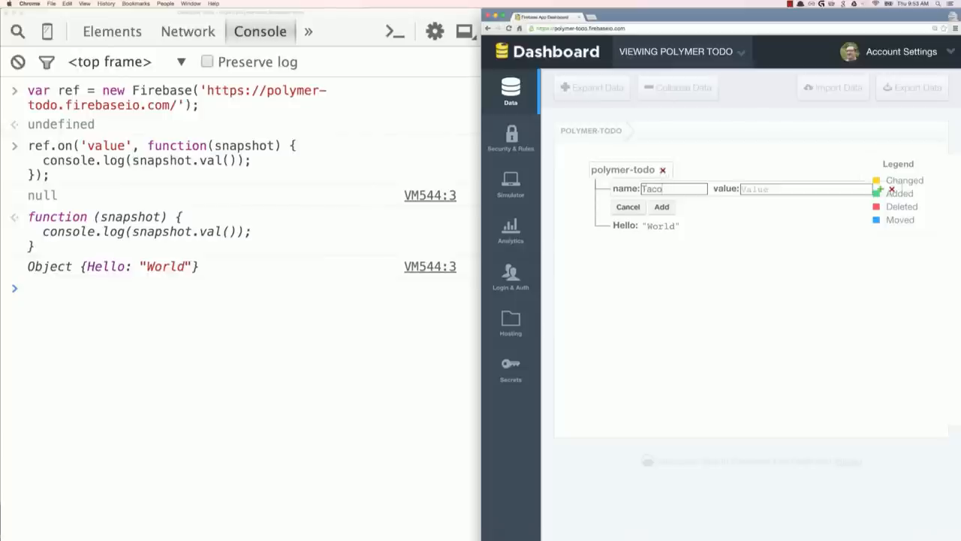
{"action": "left_click", "coordinate": [661, 206]}
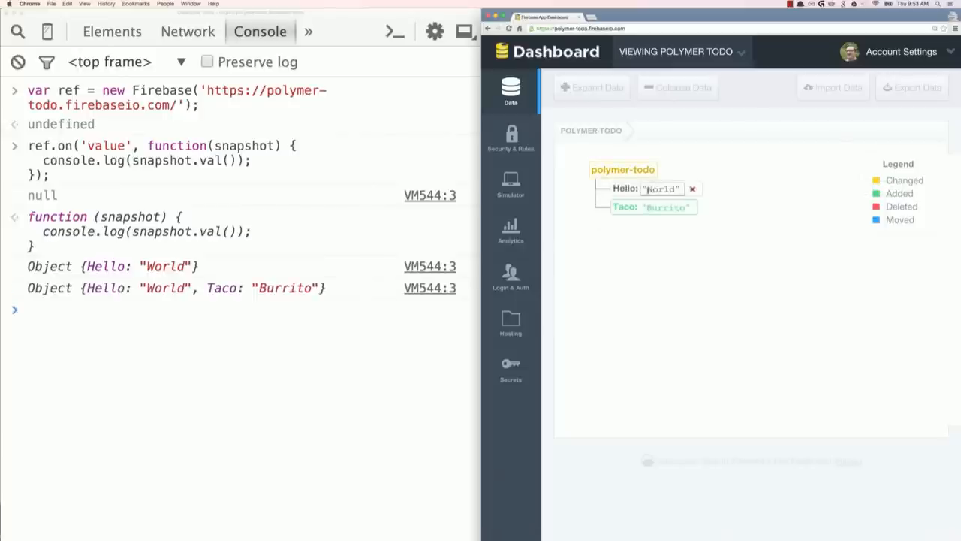
{"action": "left_click", "coordinate": [664, 170]}
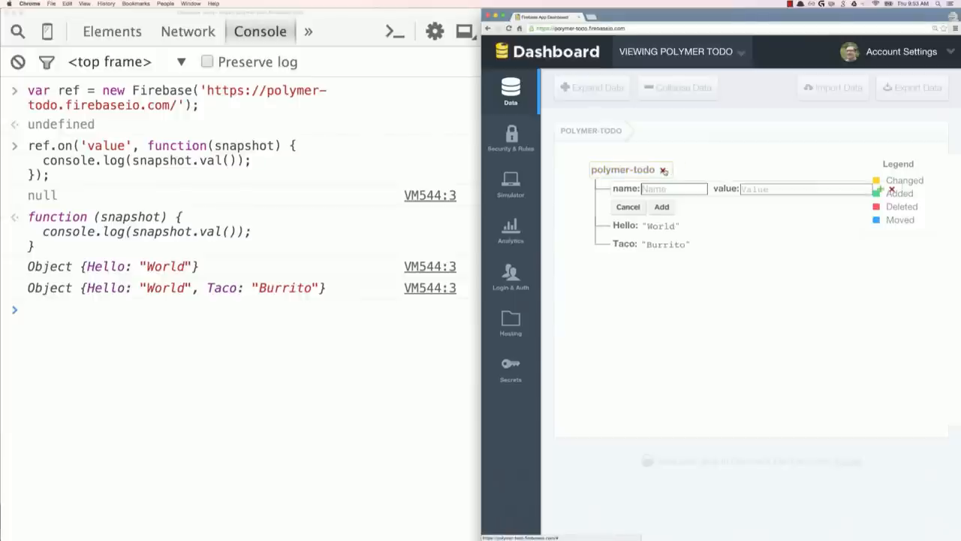
{"action": "left_click", "coordinate": [661, 206]}
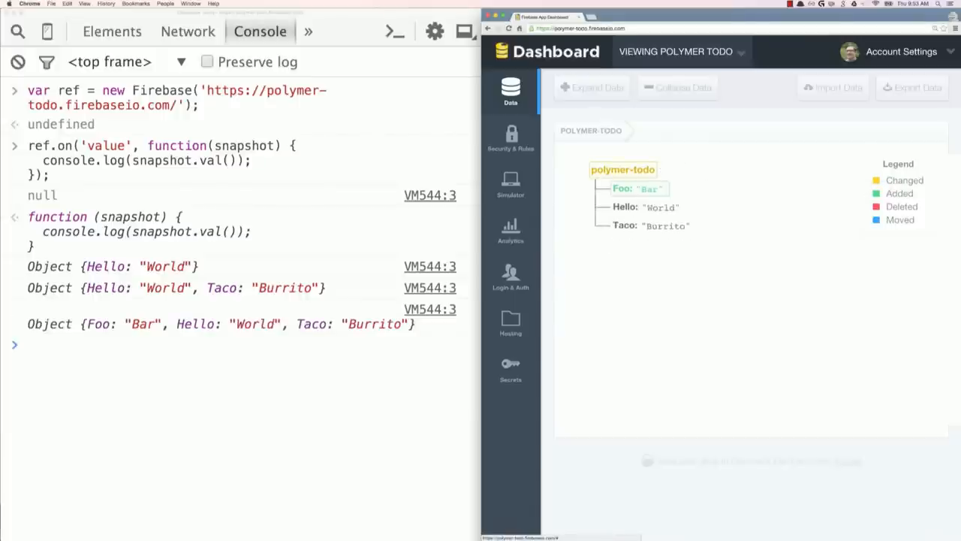